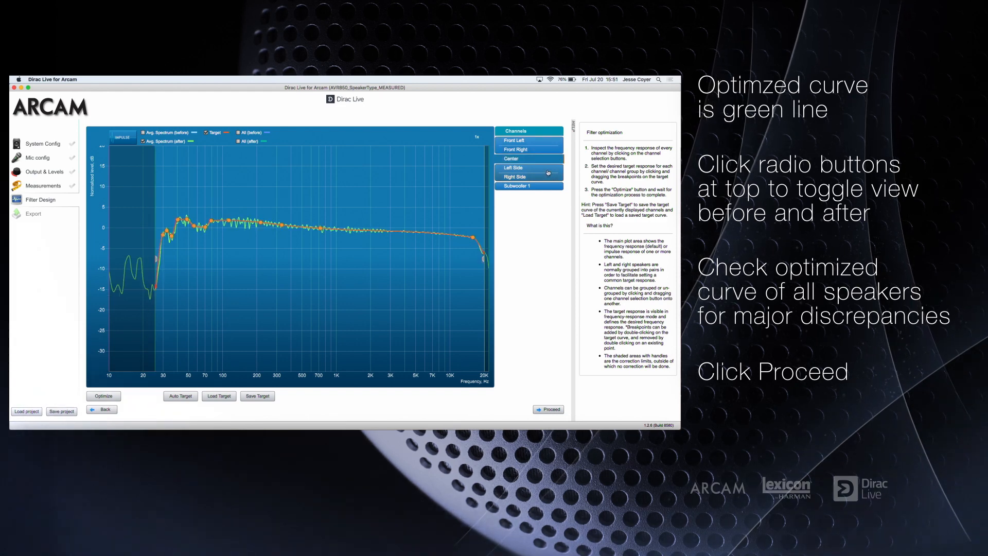
Inspect the optimized curves for Subwoofer 1, then the front speakers
left_click(528, 185)
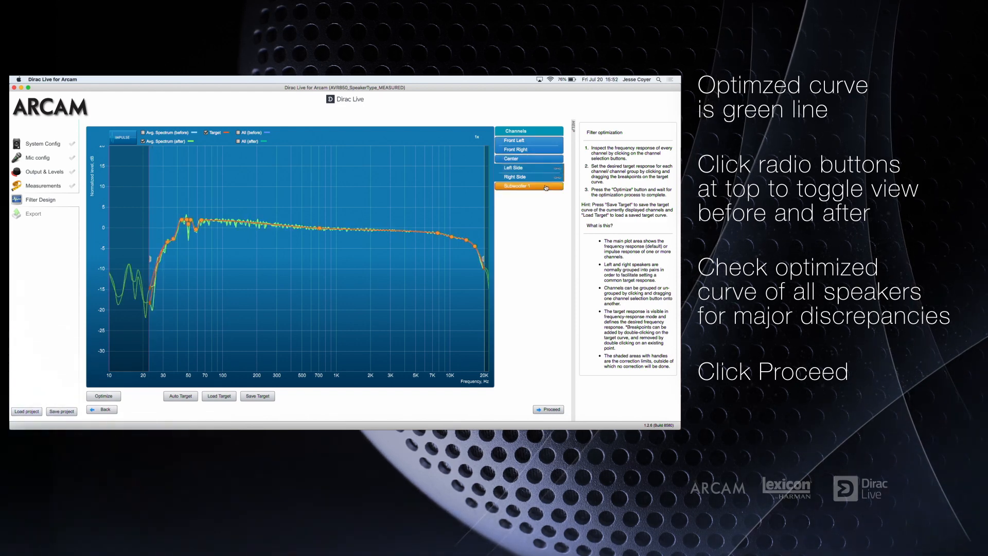
left_click(528, 149)
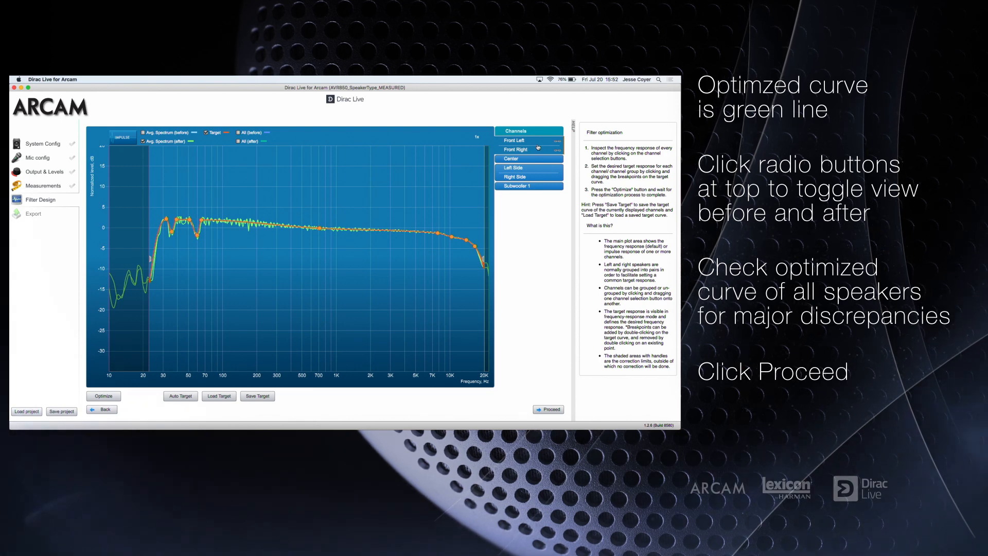
mouse_move(441, 186)
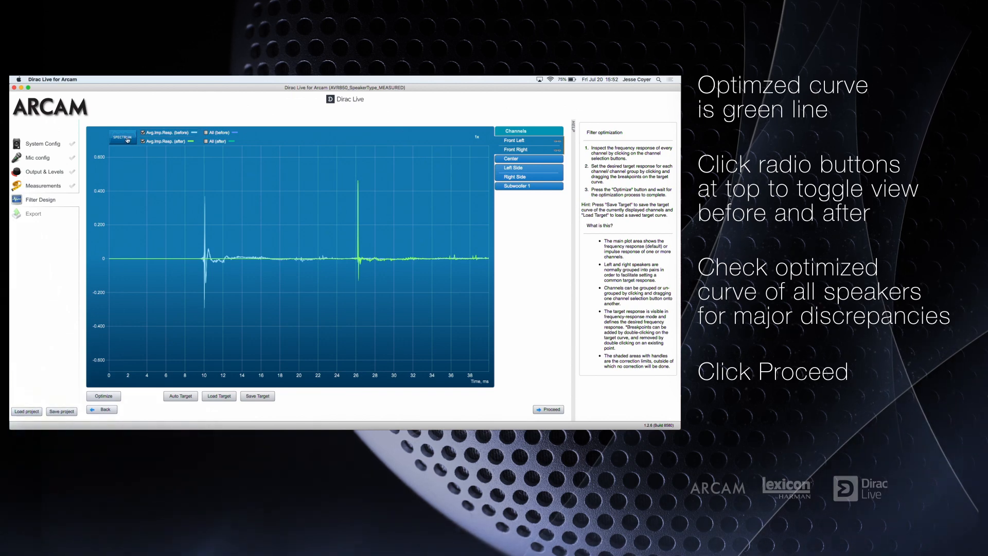
Return to the frequency-response view and proceed to the Export page
left_click(121, 138)
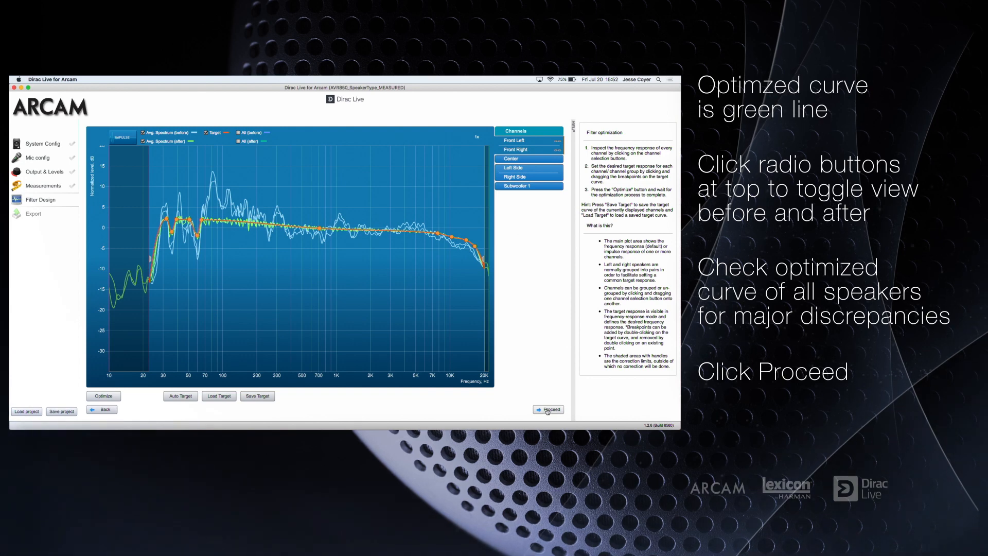
left_click(548, 409)
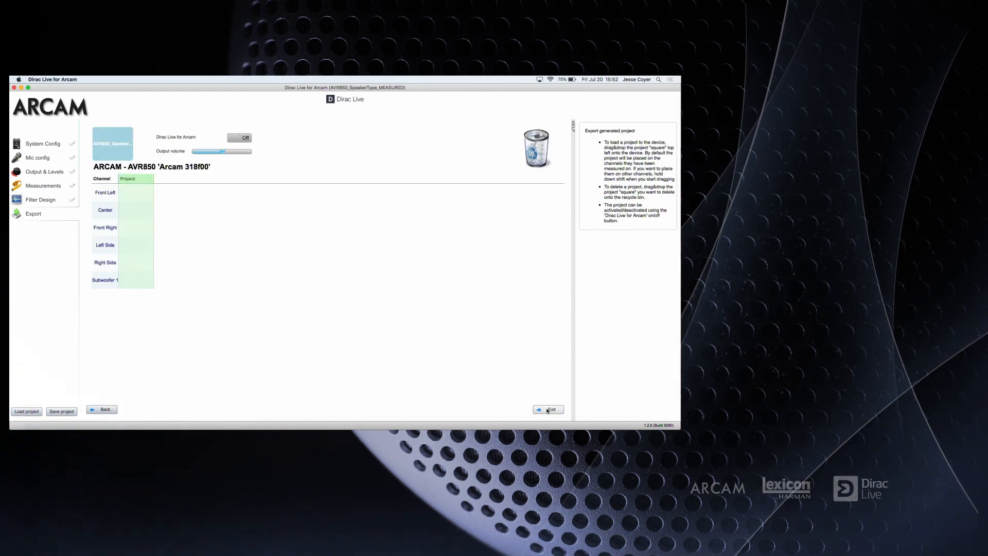